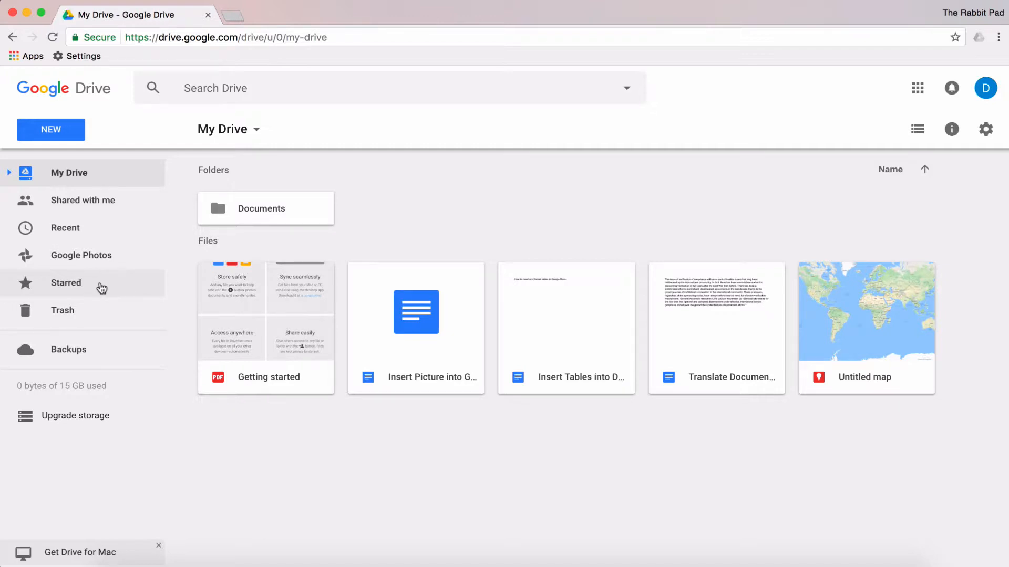
Step: Add a star to the 'Insert Tables into Document' file and confirm it appears under Starred
click(65, 283)
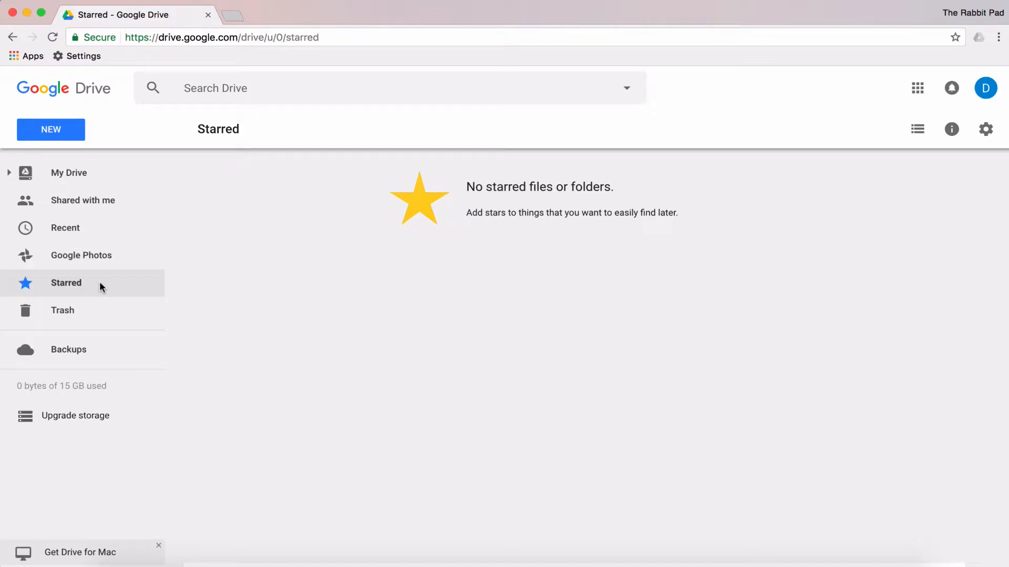
mouse_move(87, 200)
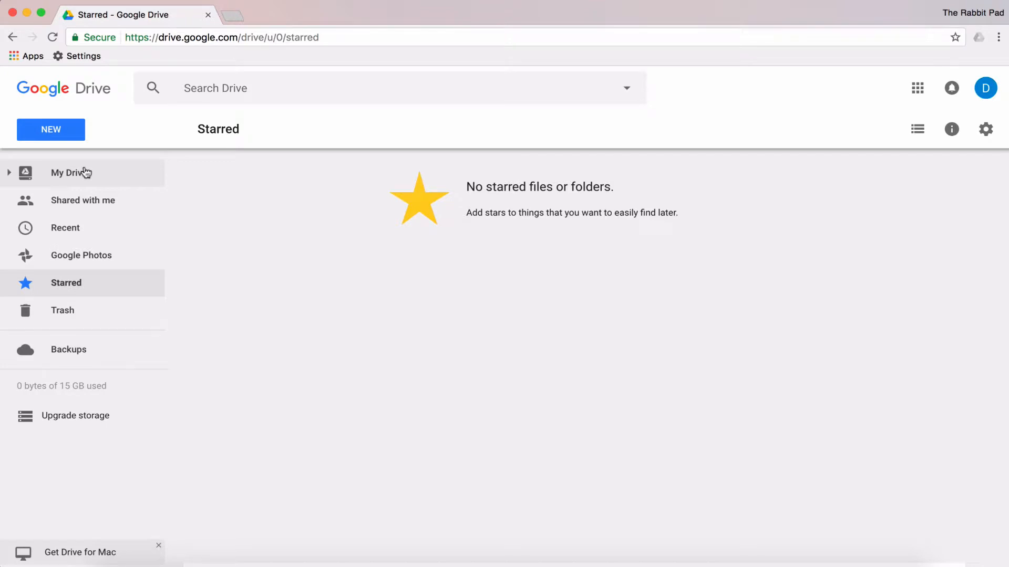
click(70, 172)
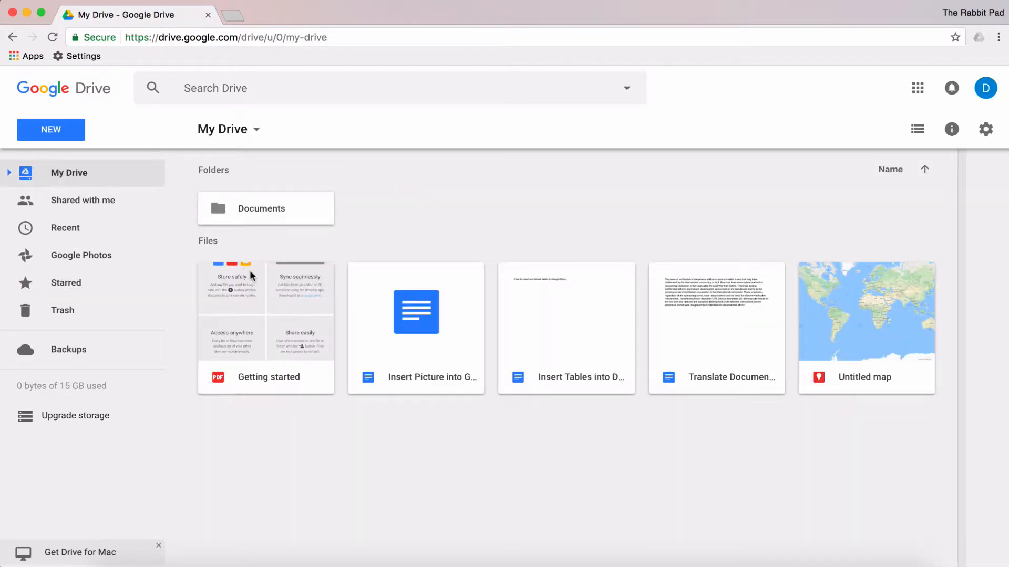
mouse_move(470, 375)
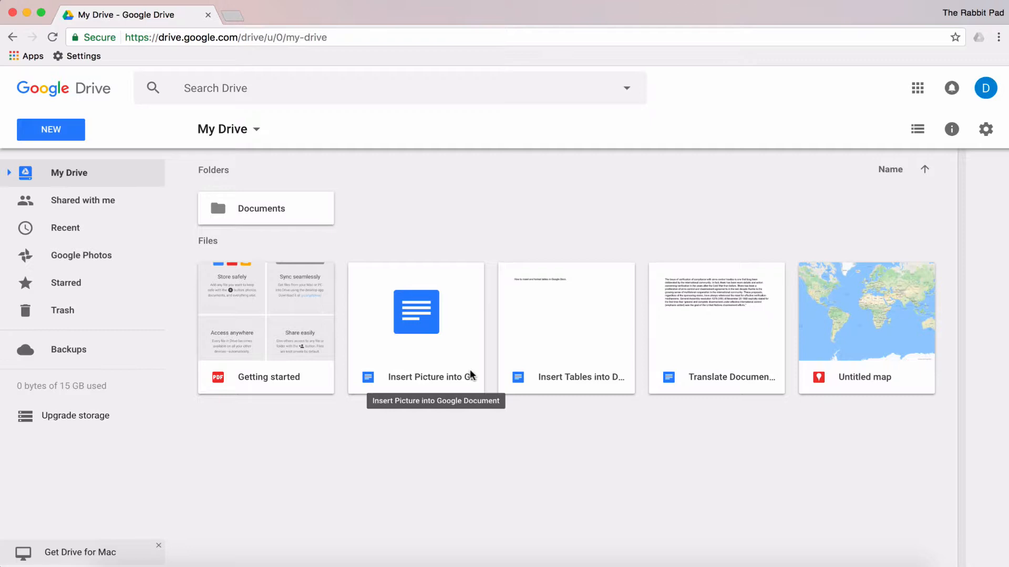
mouse_move(563, 317)
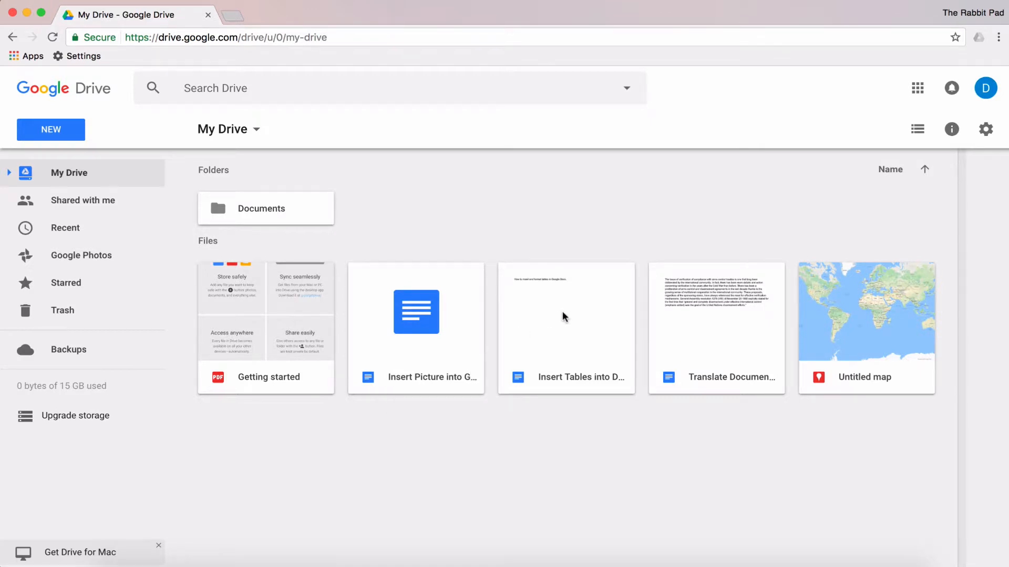
right_click(566, 329)
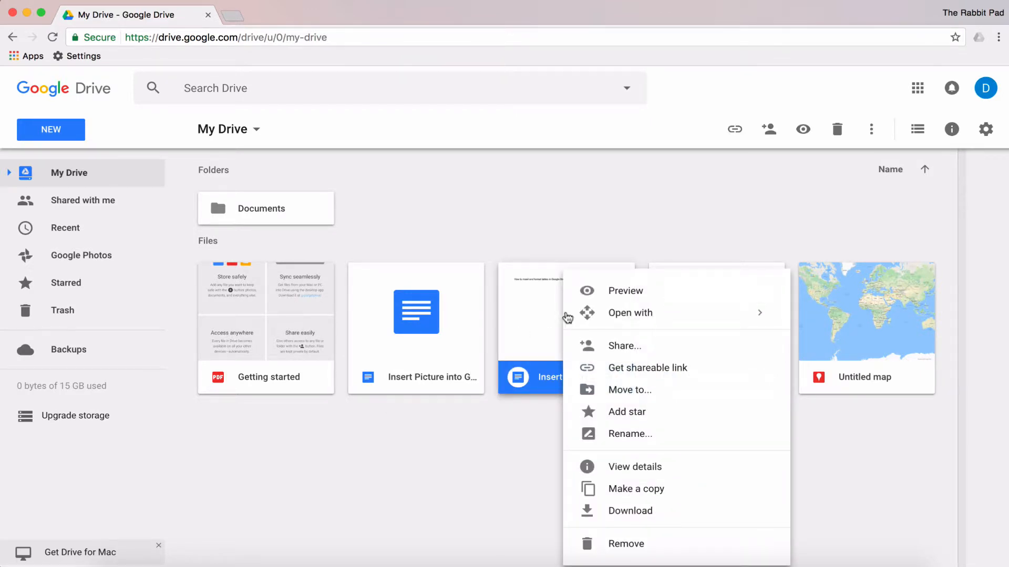
mouse_move(652, 417)
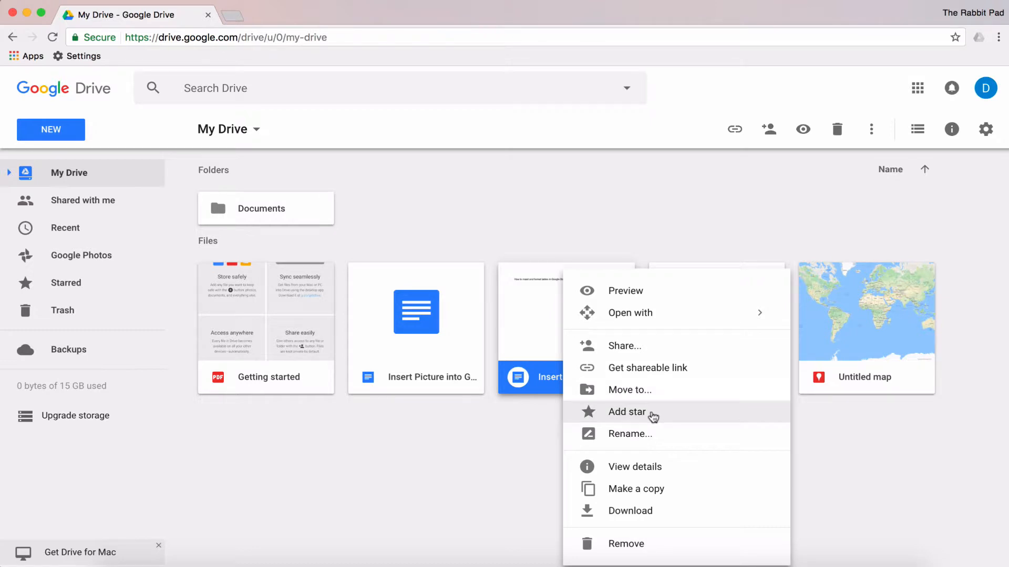
click(627, 412)
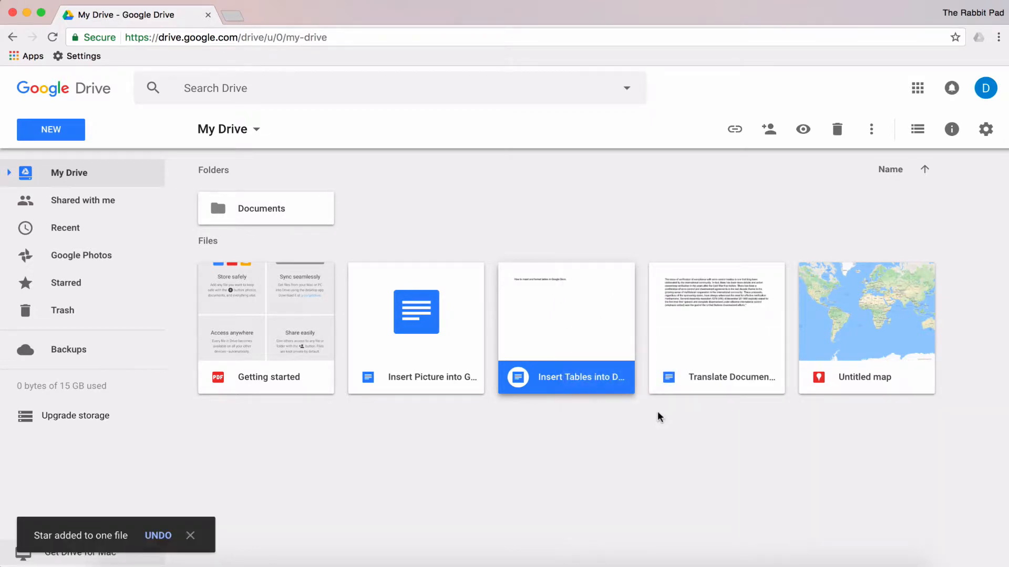
mouse_move(80, 290)
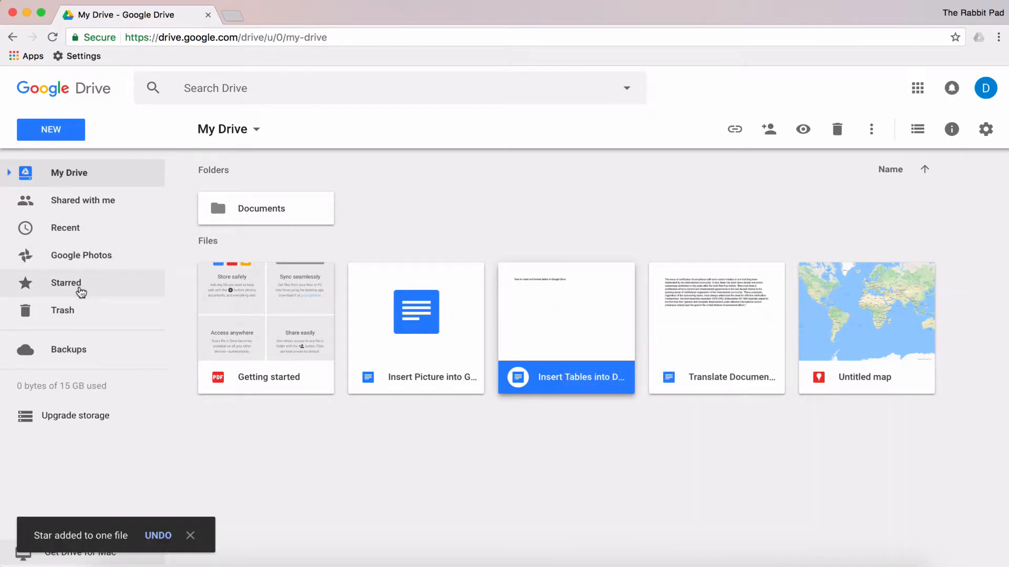
click(66, 283)
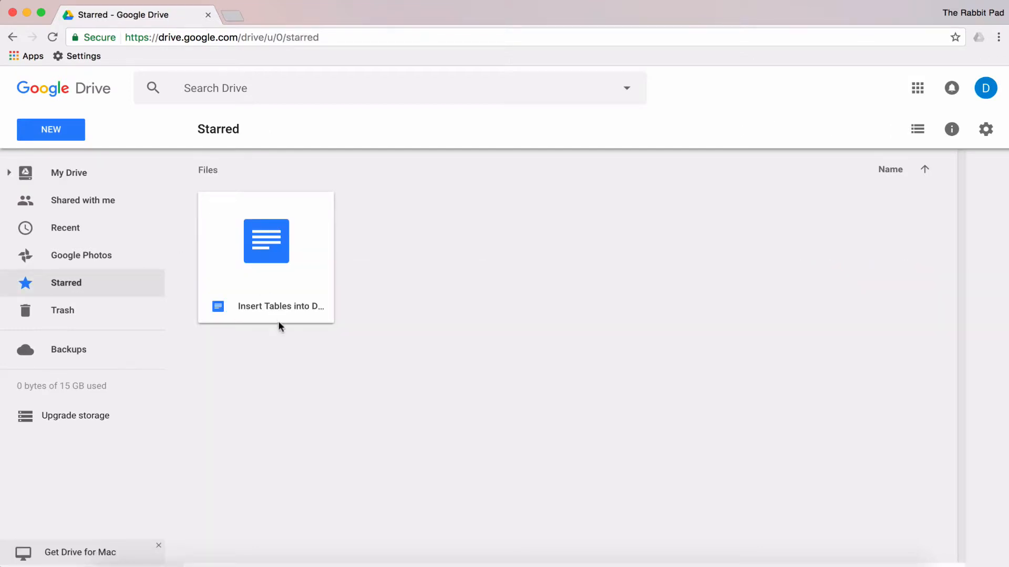
mouse_move(279, 306)
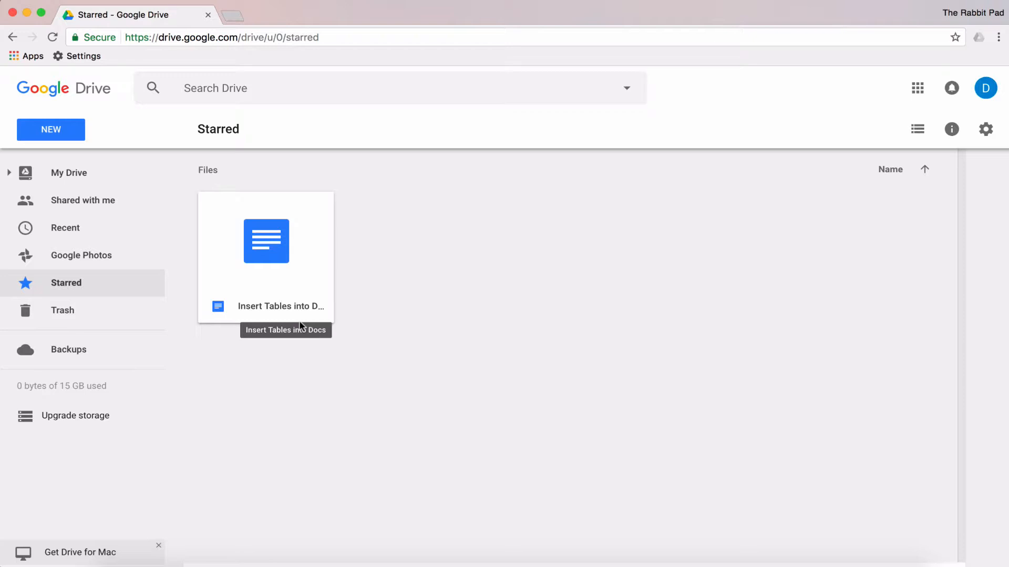
mouse_move(77, 173)
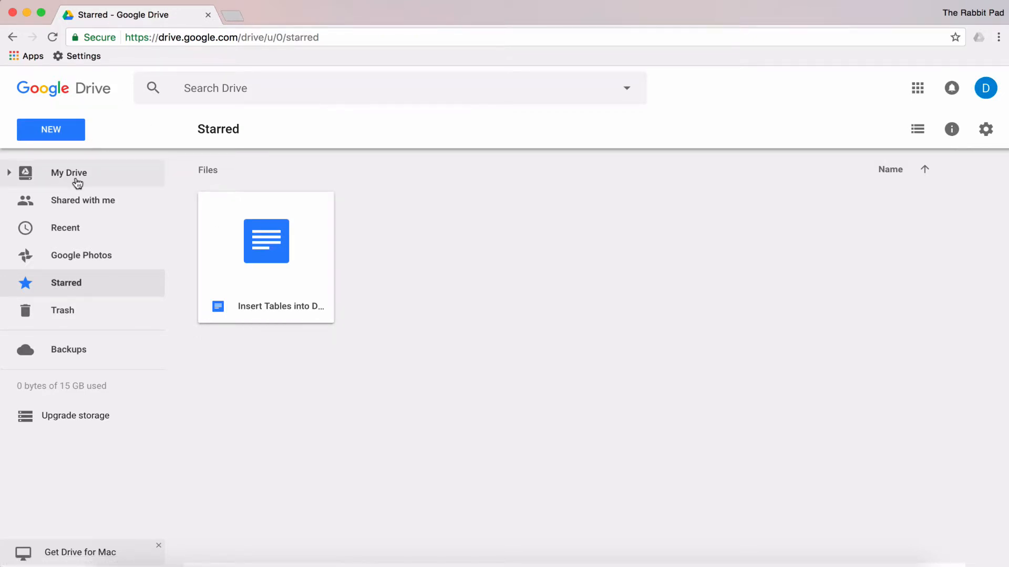
Step: Add a star to the Documents folder, verify it under Starred, then go back to My Drive
click(69, 172)
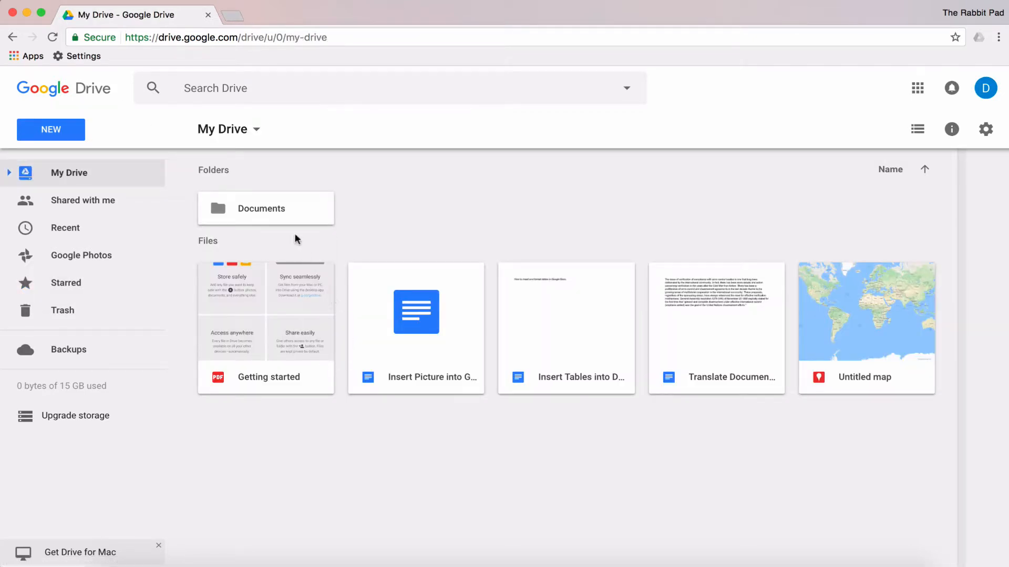
mouse_move(304, 214)
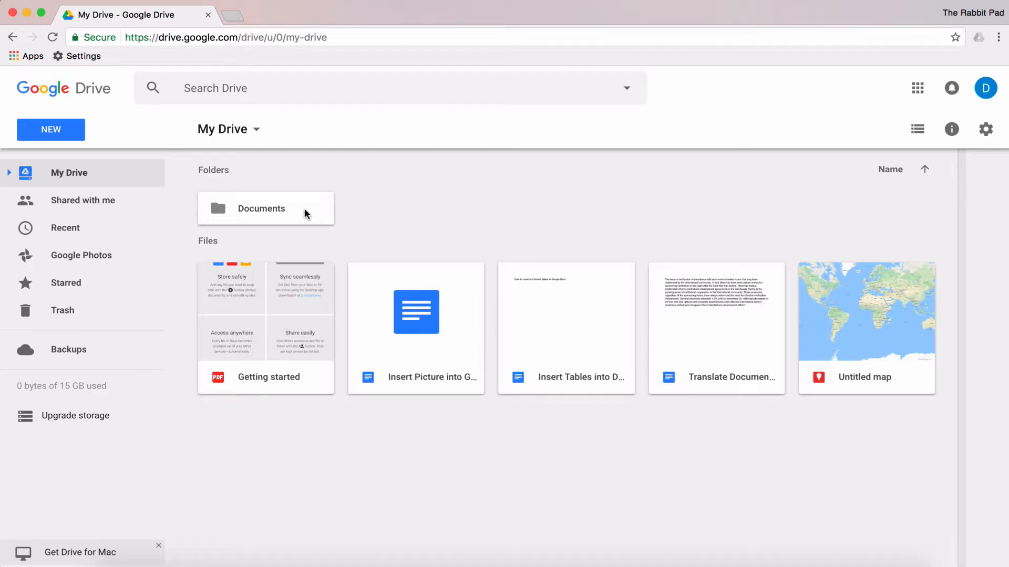
right_click(260, 209)
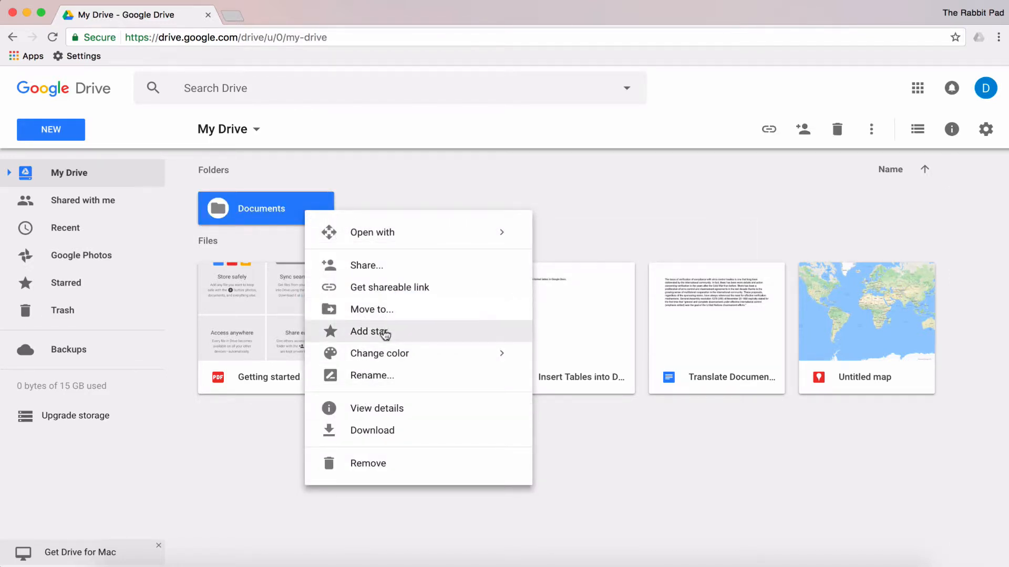
click(369, 331)
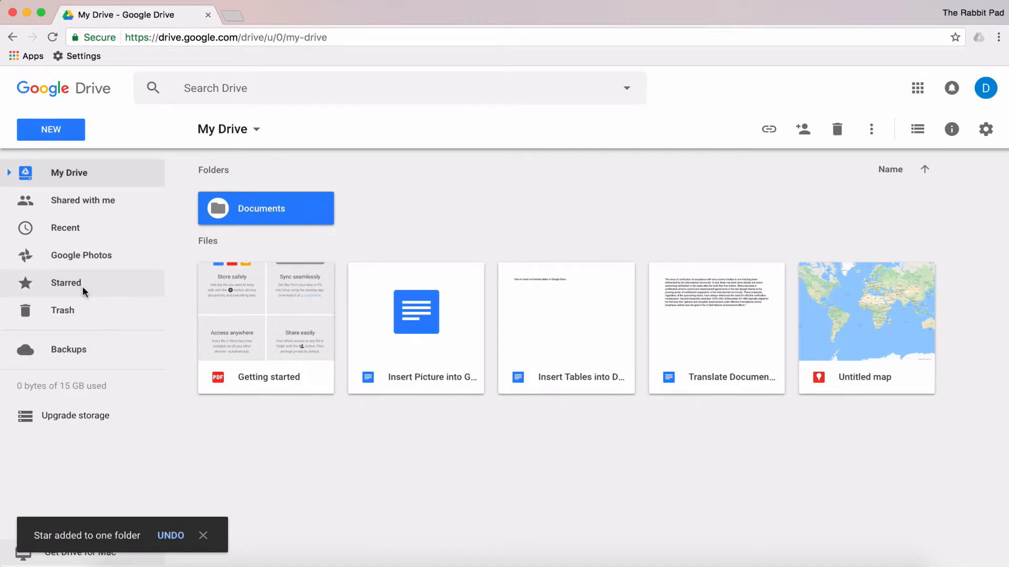
click(65, 282)
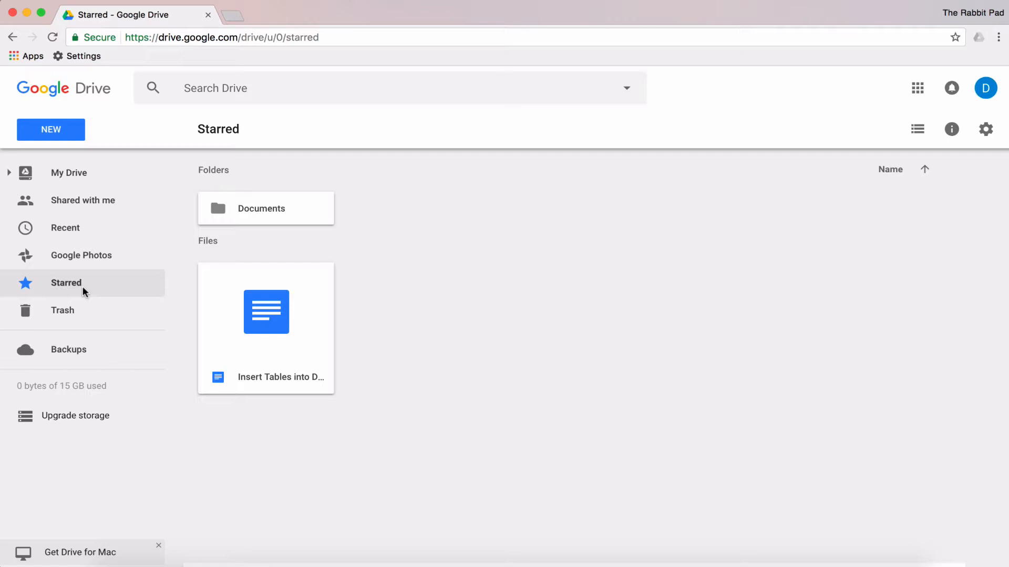
click(69, 172)
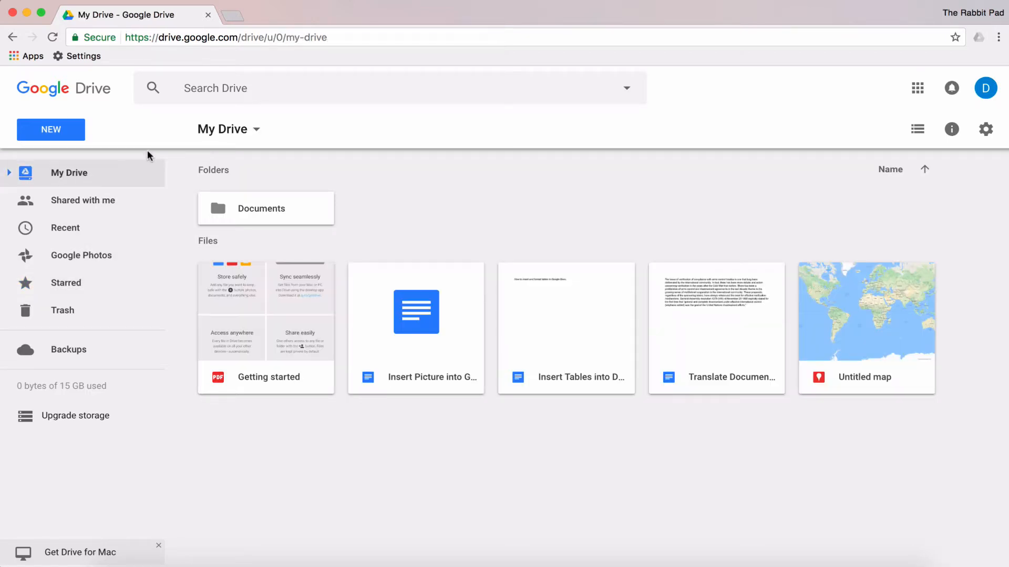
Step: Open 'Insert Picture into Google Document' in Docs and star it from the title bar
double_click(416, 312)
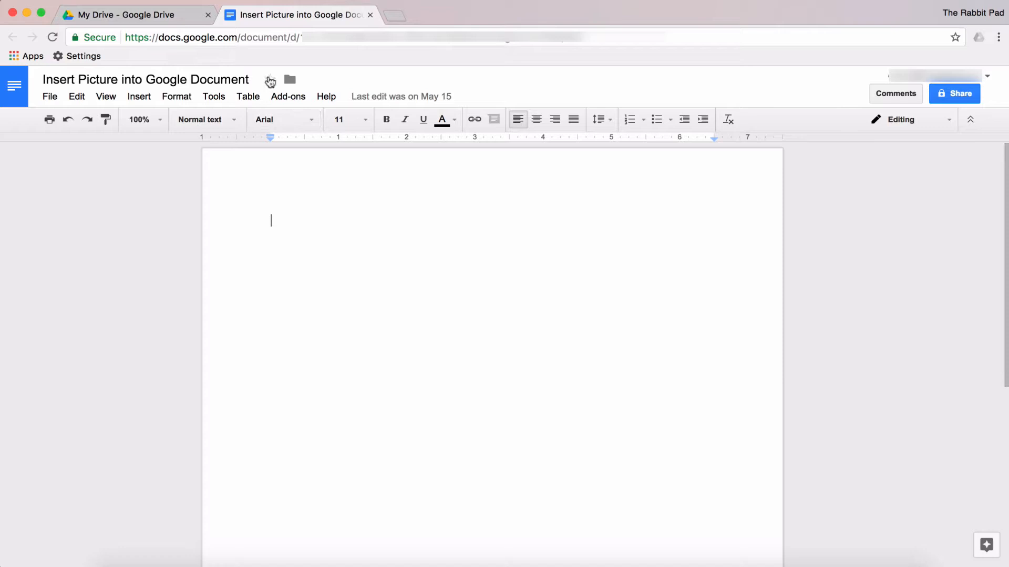
mouse_move(269, 80)
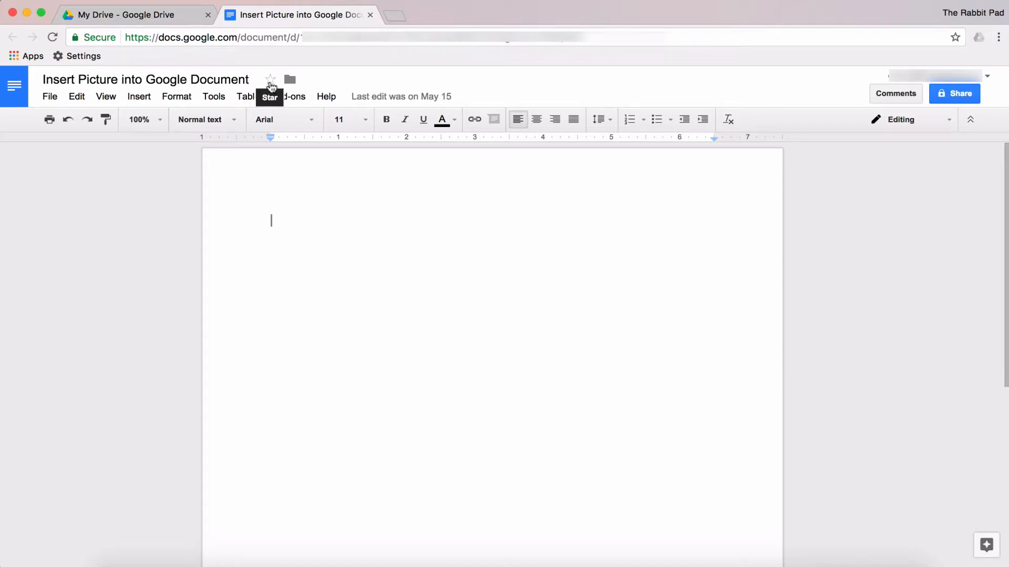
click(270, 79)
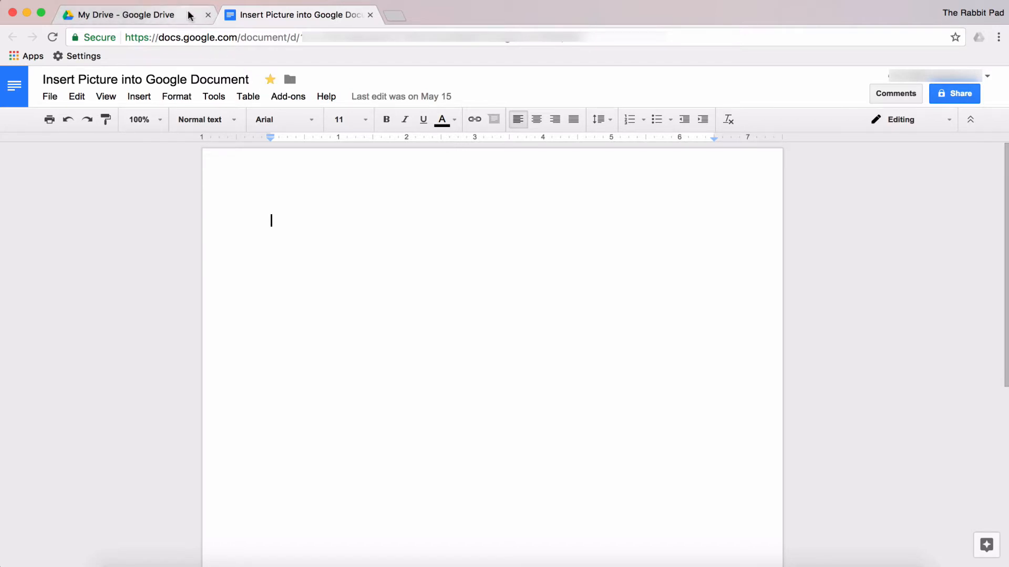
Step: In the Drive tab, view Starred: Documents folder, Insert Tables and Insert Picture documents
click(126, 14)
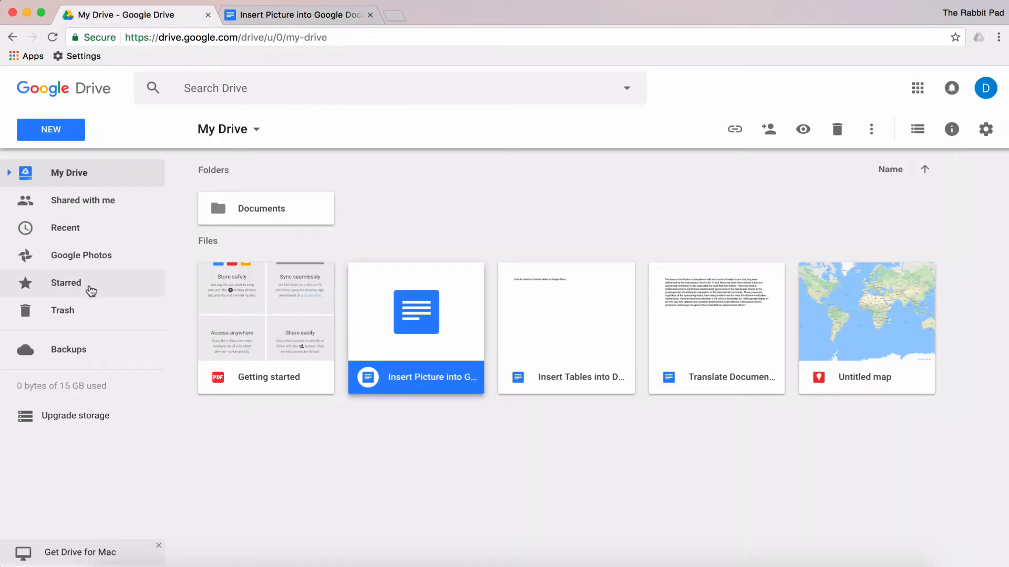
click(65, 283)
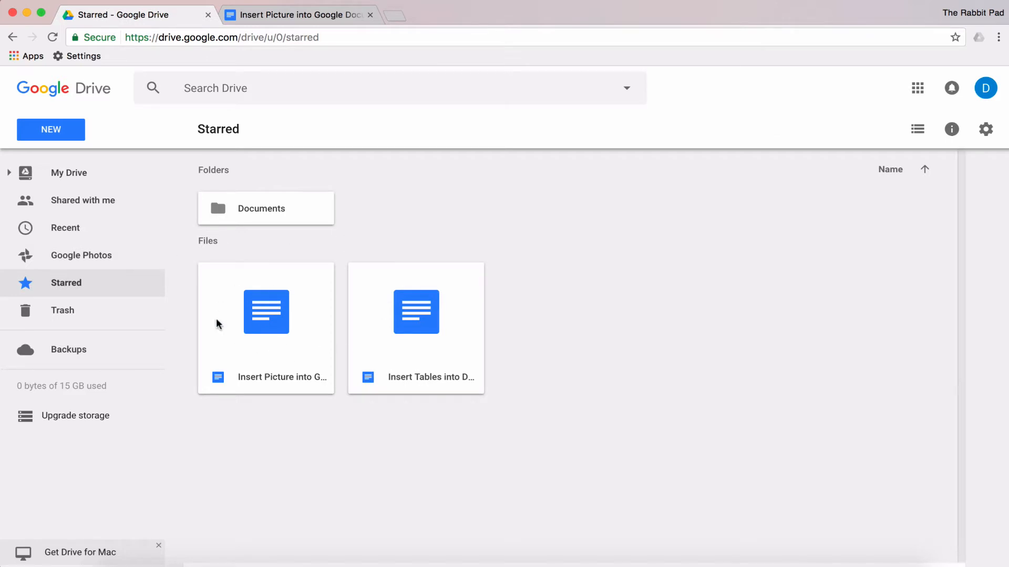
mouse_move(299, 385)
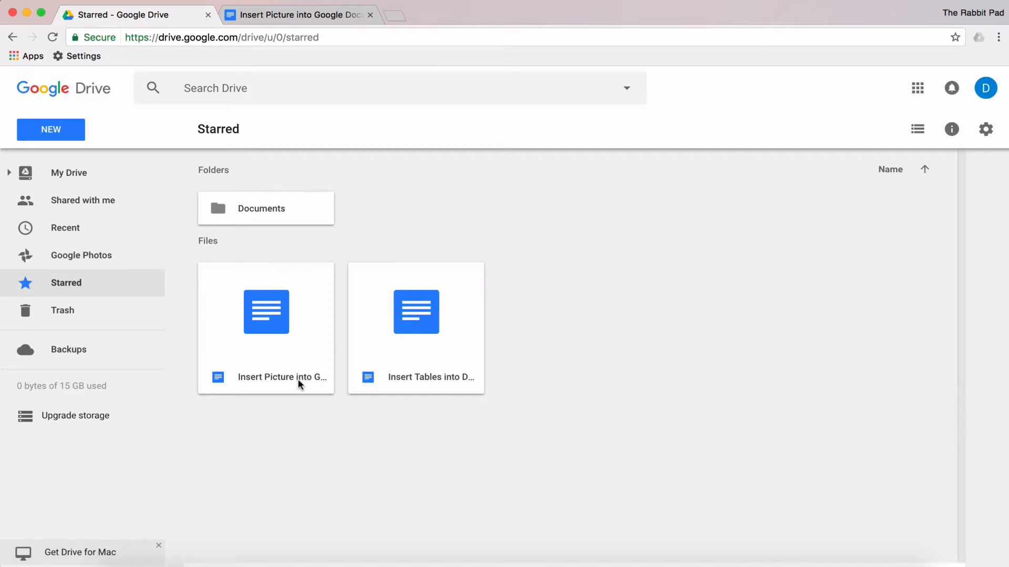
mouse_move(359, 413)
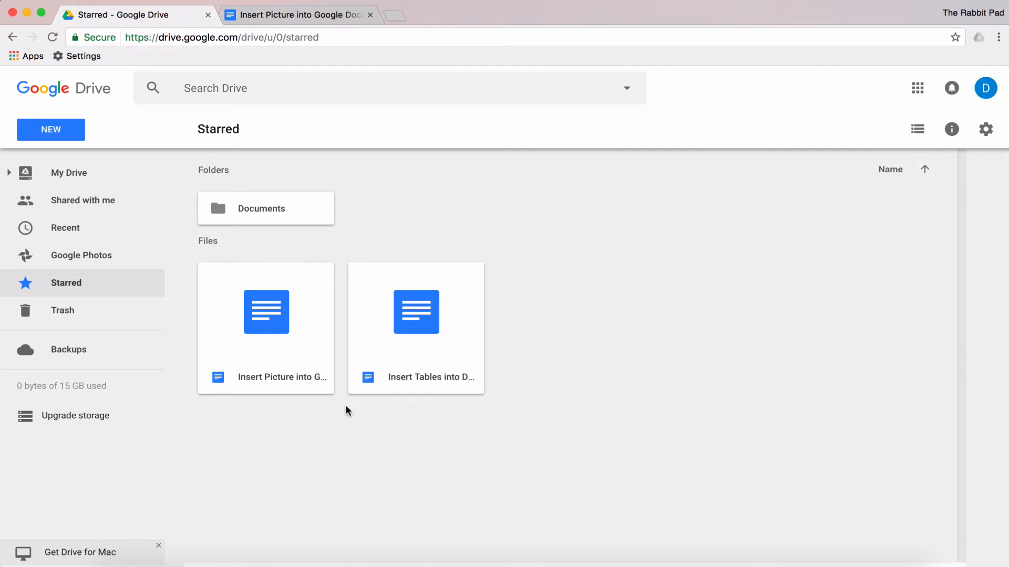
click(69, 172)
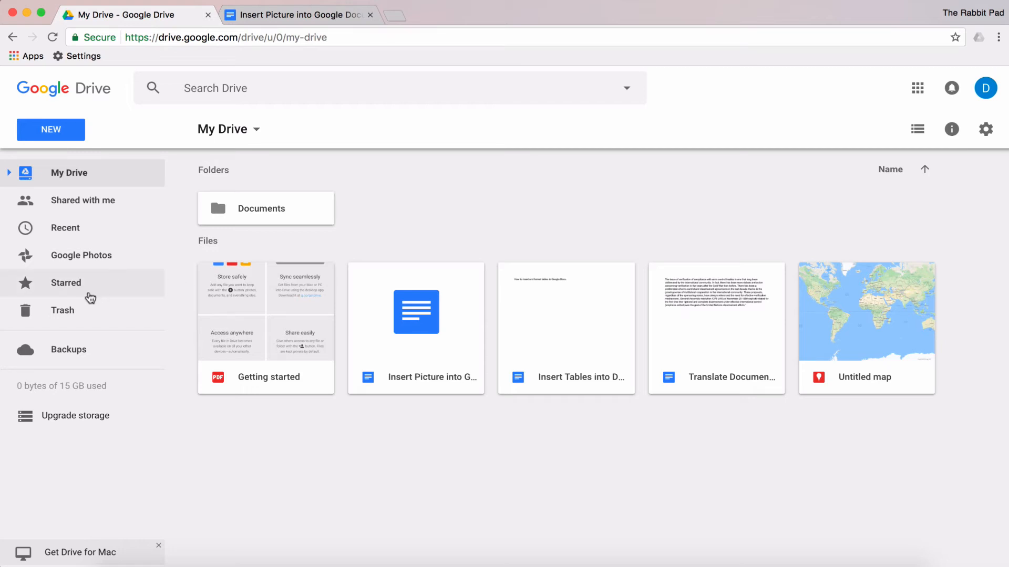
click(66, 283)
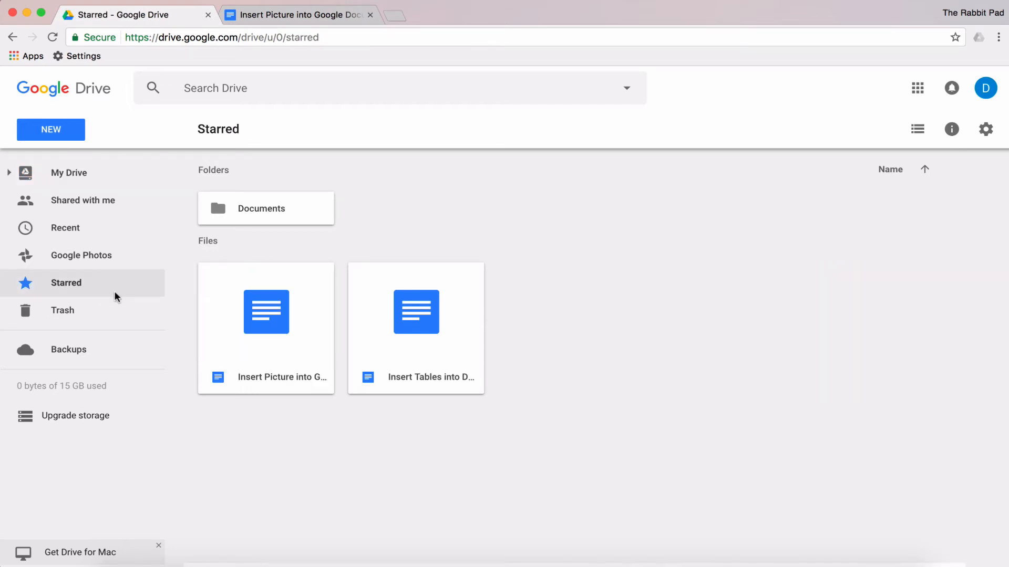